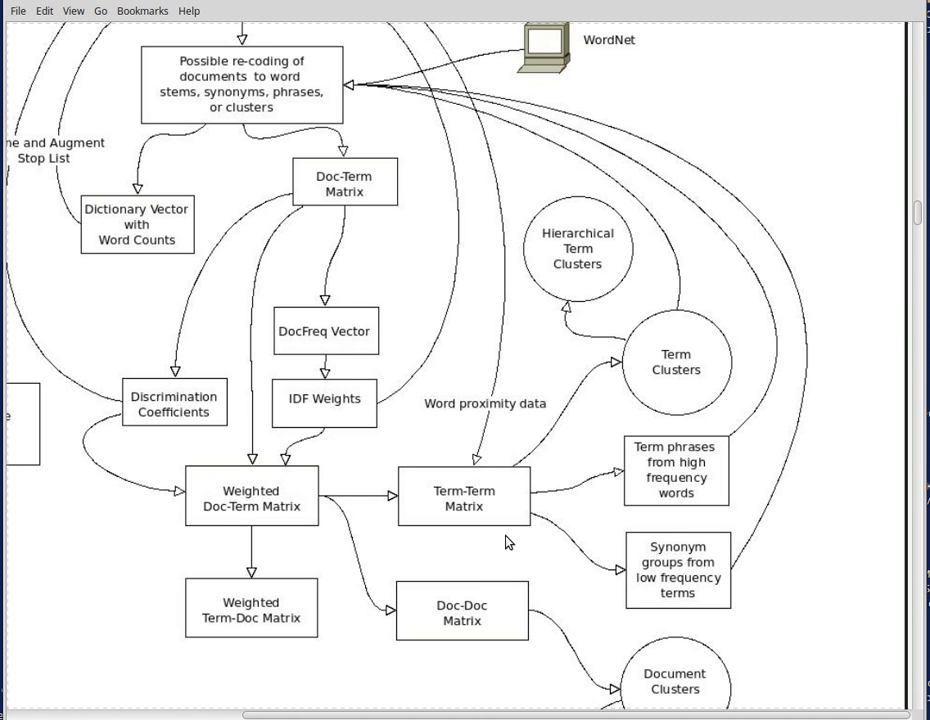
{"action": "mouse_move", "coordinate": [702, 493]}
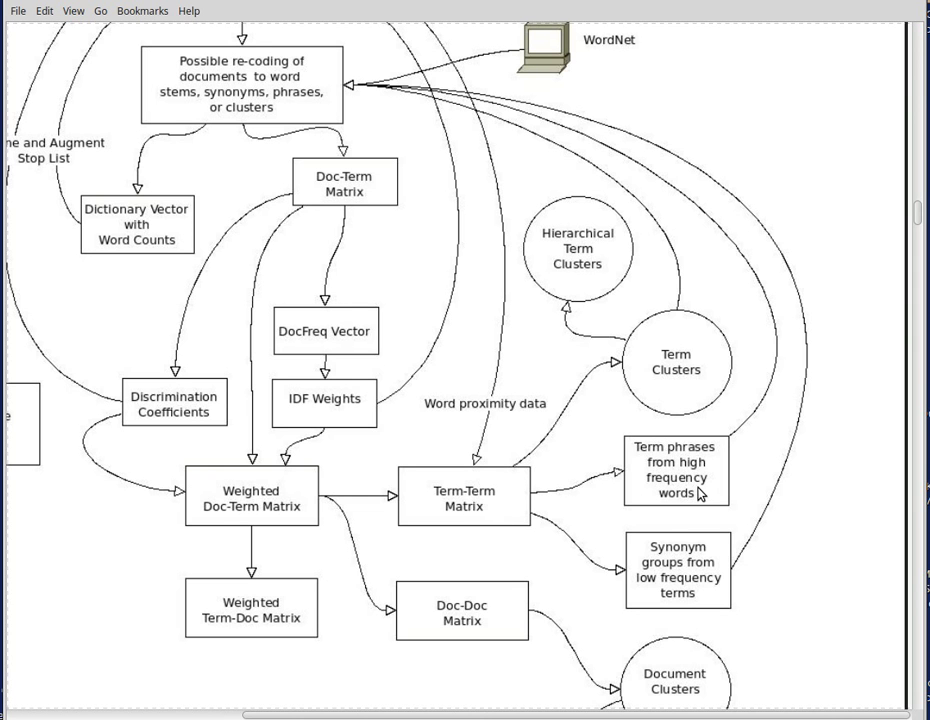
{"action": "mouse_move", "coordinate": [707, 500]}
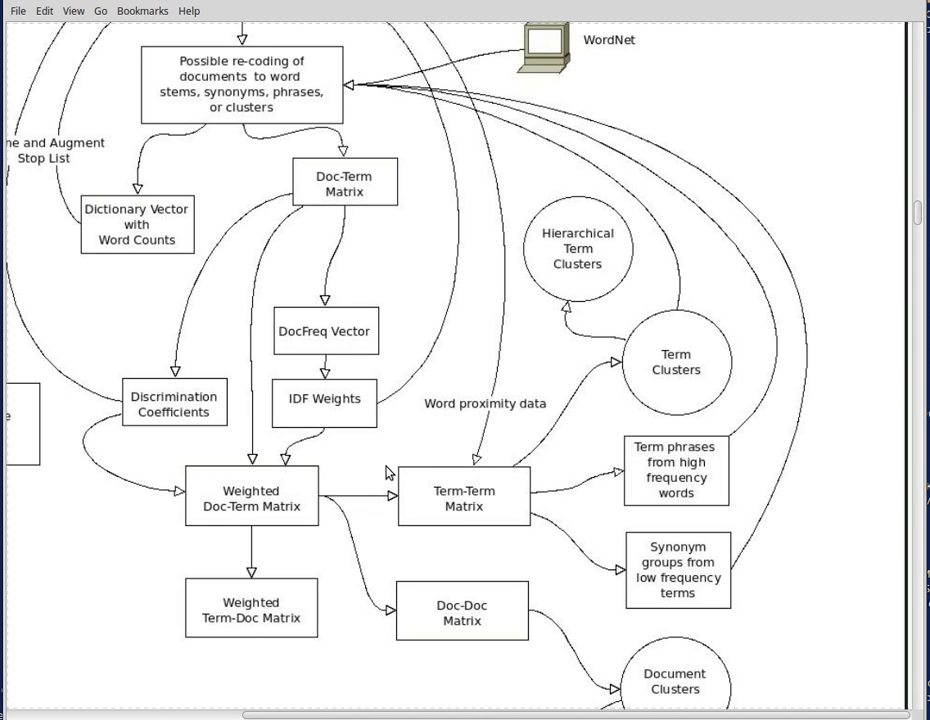
{"action": "mouse_move", "coordinate": [362, 487]}
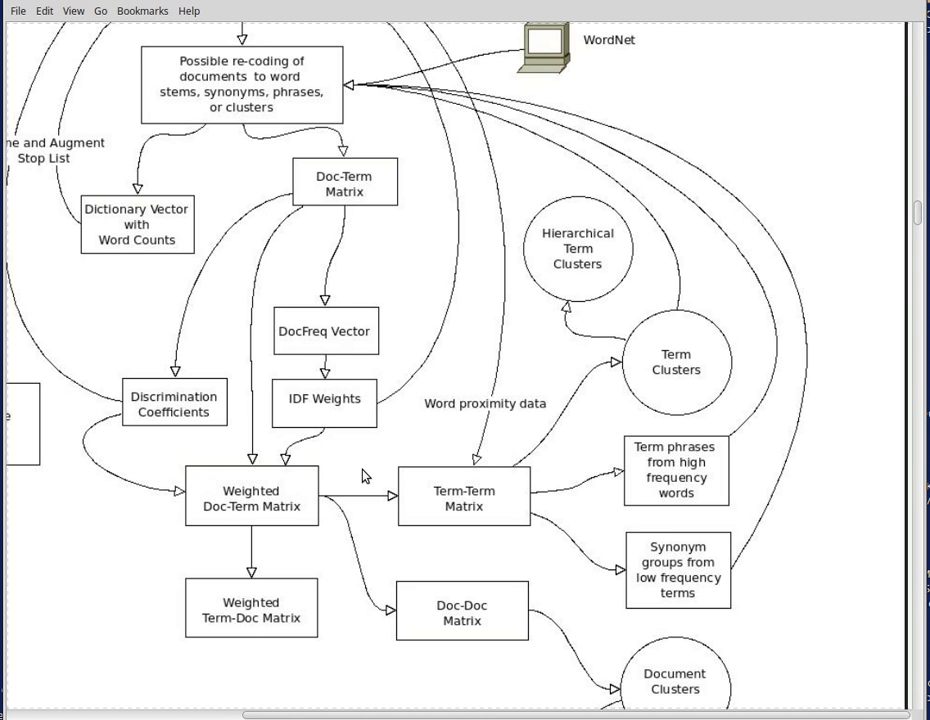
{"action": "mouse_move", "coordinate": [391, 458]}
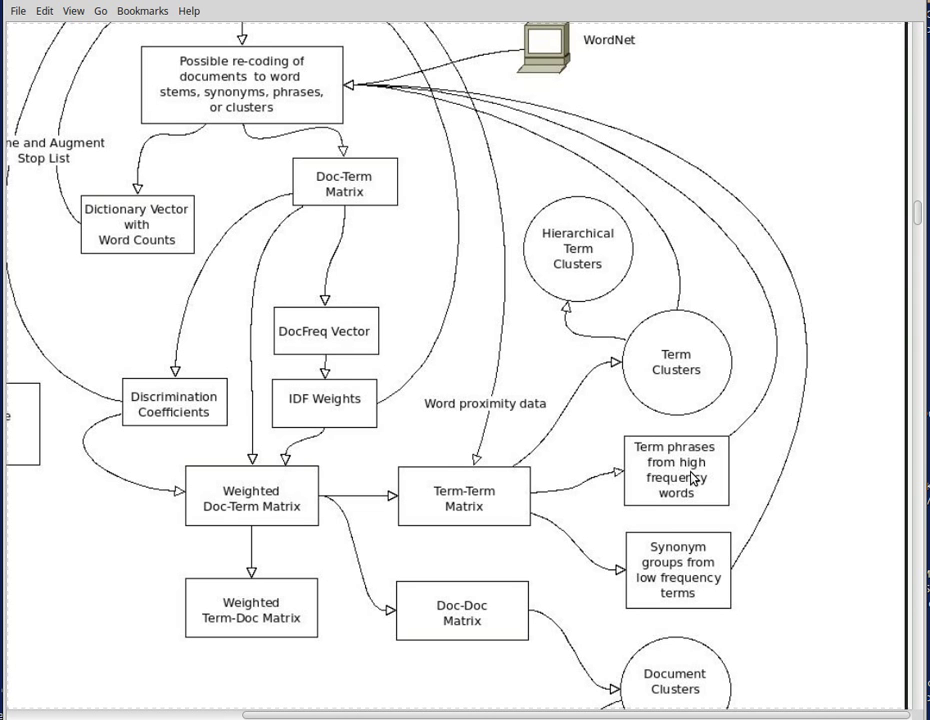
{"action": "mouse_move", "coordinate": [504, 508]}
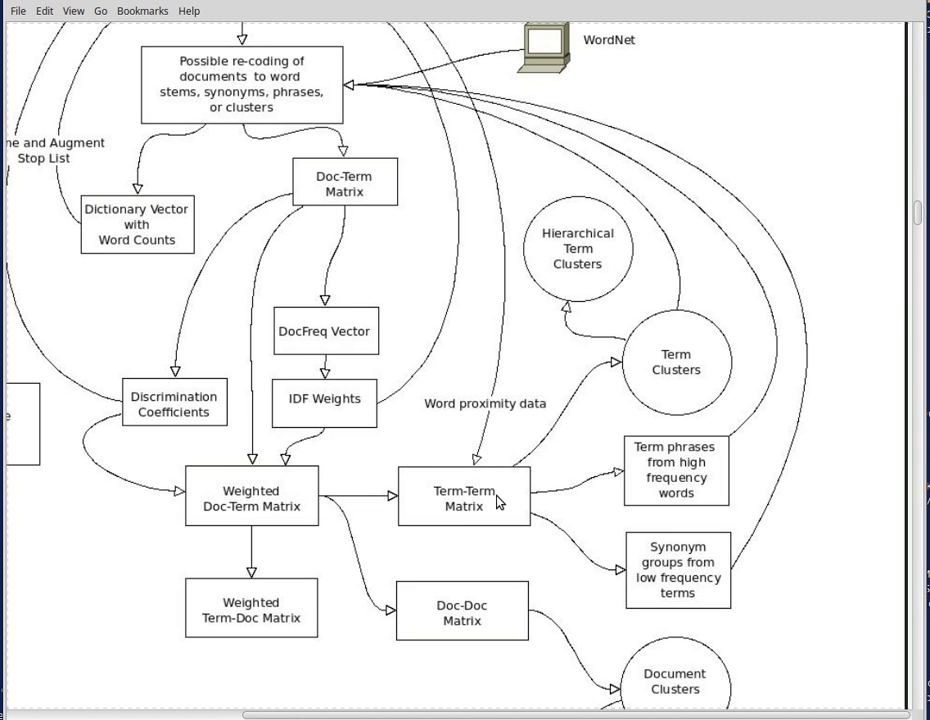
{"action": "mouse_move", "coordinate": [497, 505]}
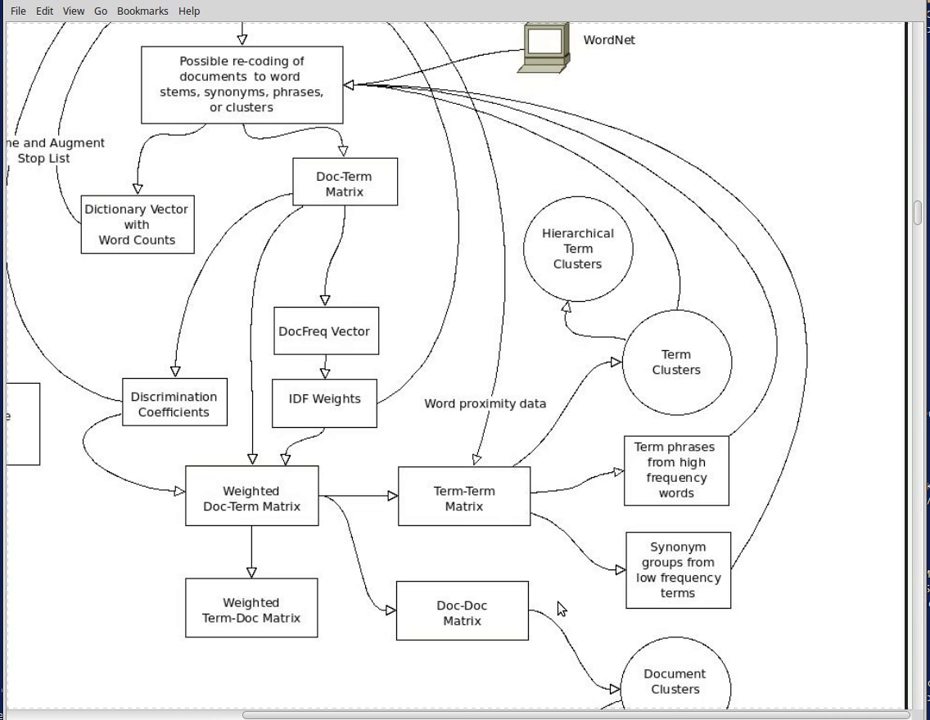
{"action": "mouse_move", "coordinate": [556, 570]}
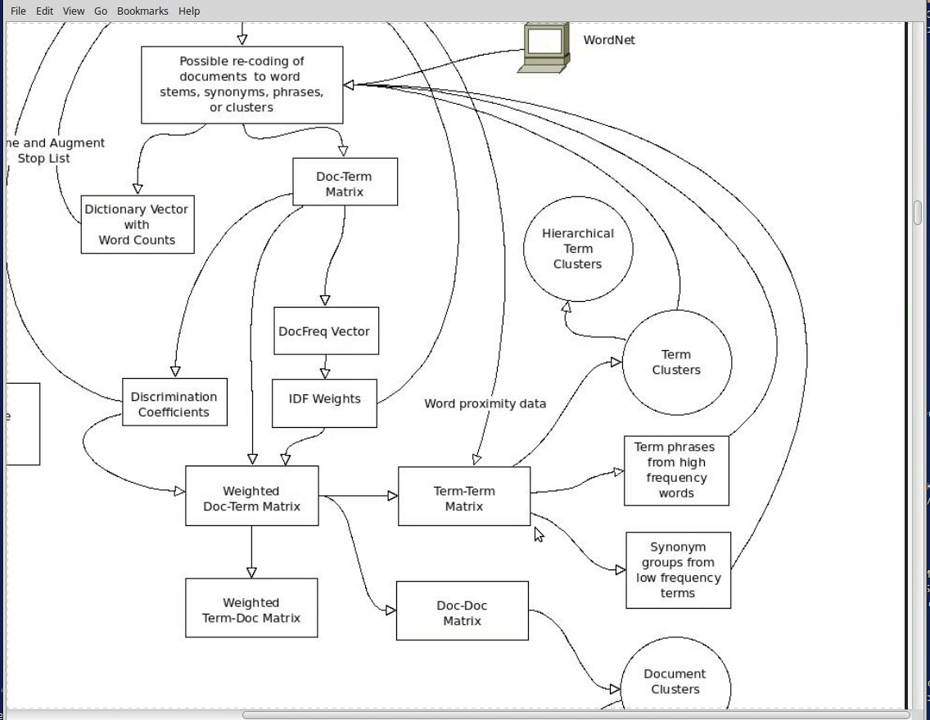
{"action": "mouse_move", "coordinate": [675, 577]}
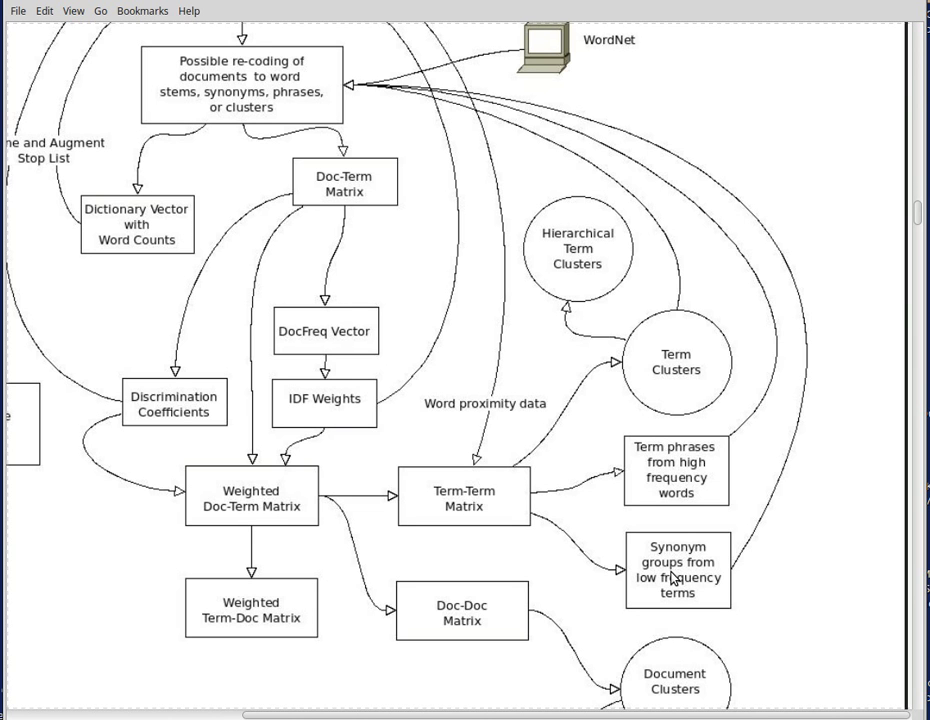